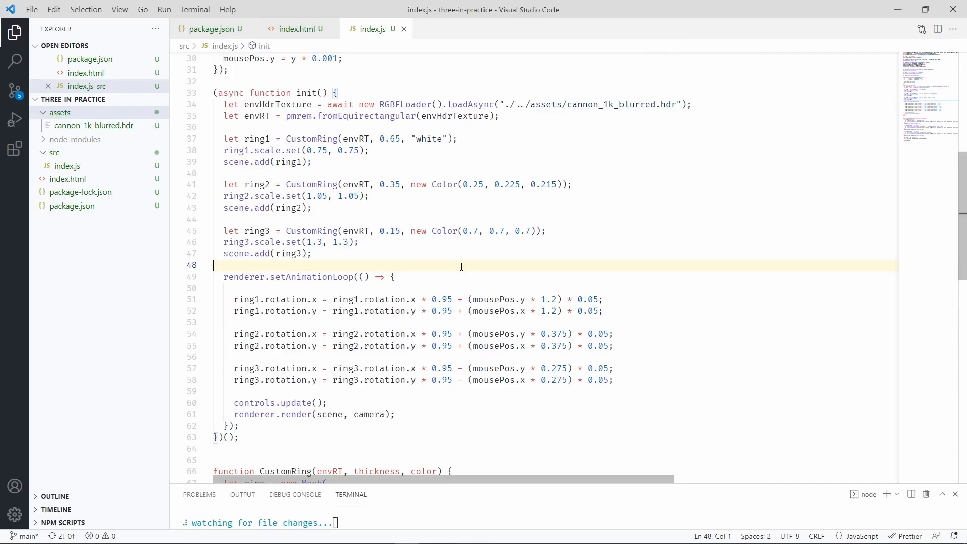
mouse_move(349, 302)
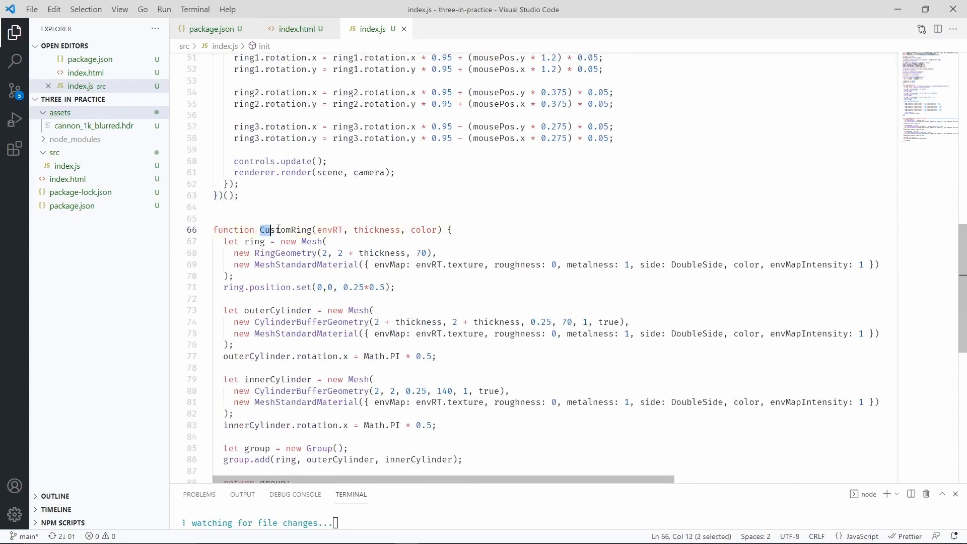
Add an empty CustomLine(height, width, depth, envRT, color, envMapIntensity) function below CustomRing
double_click(285, 230)
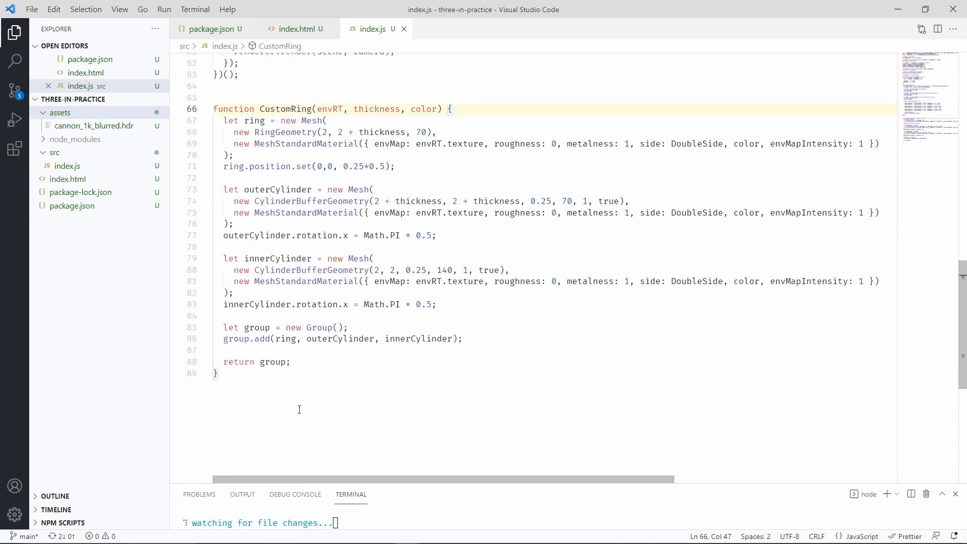
left_click(228, 373)
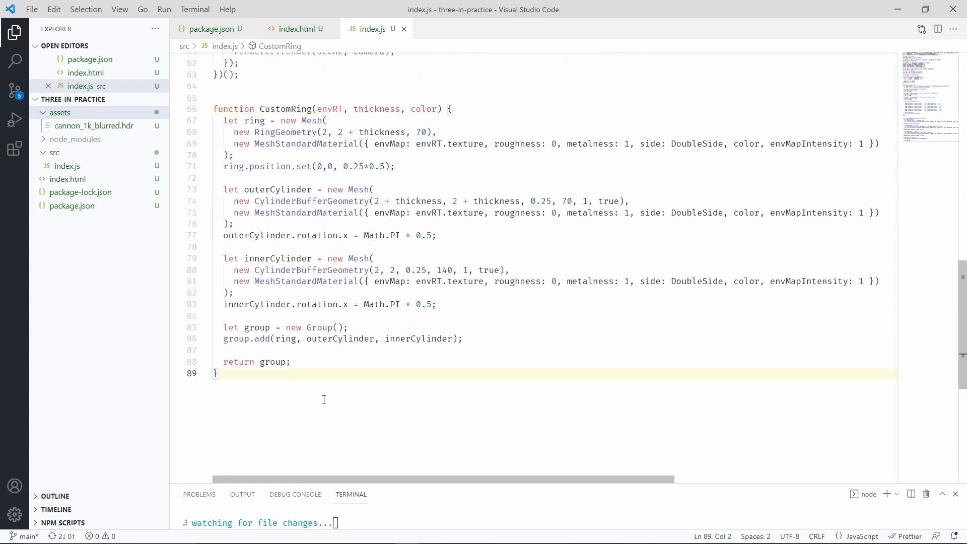
type("function CustomLine(height, width, depth, envRT, color, envMapIntensity) {")
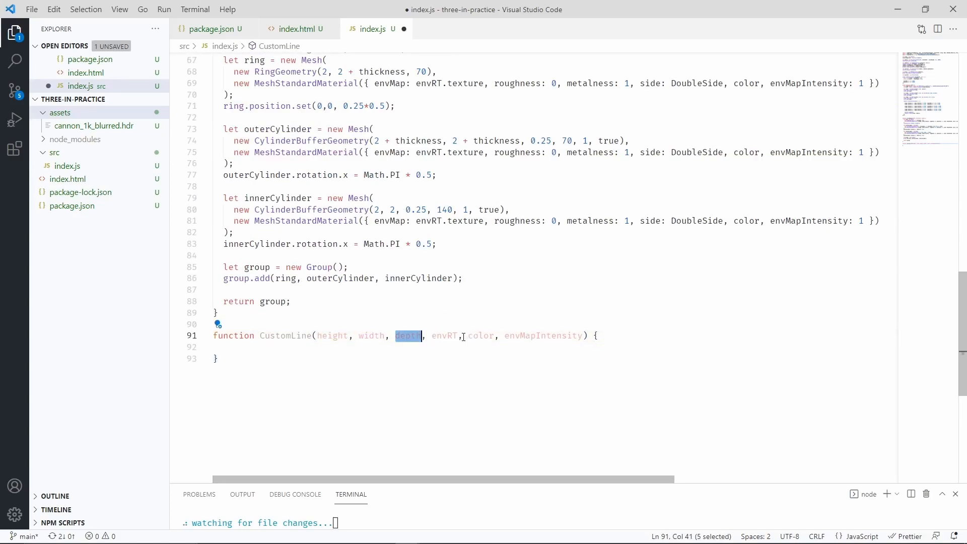
double_click(480, 335)
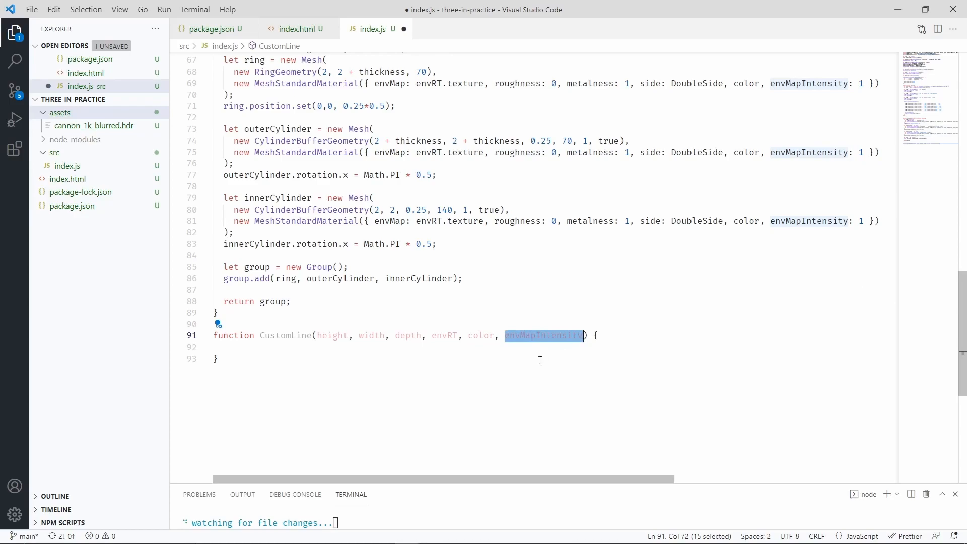
mouse_move(503, 367)
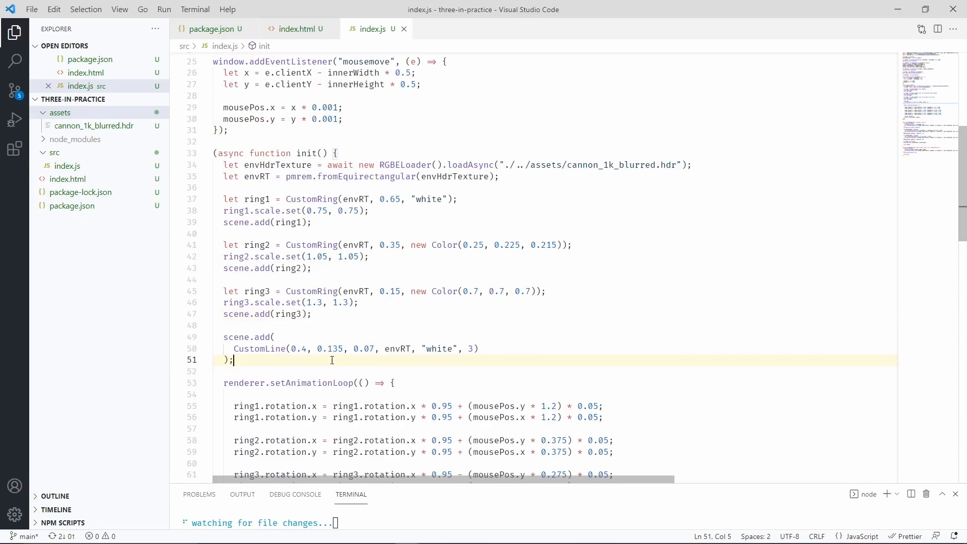
mouse_move(296, 362)
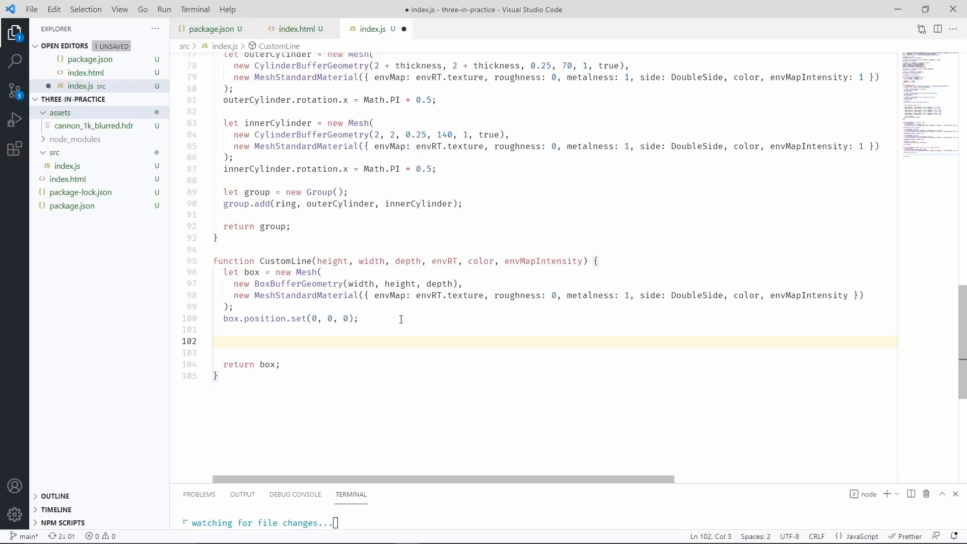
Add topCap and a copied bottomCap with negative height offset, grouping them with the box
type("let topCap = new Mesh(")
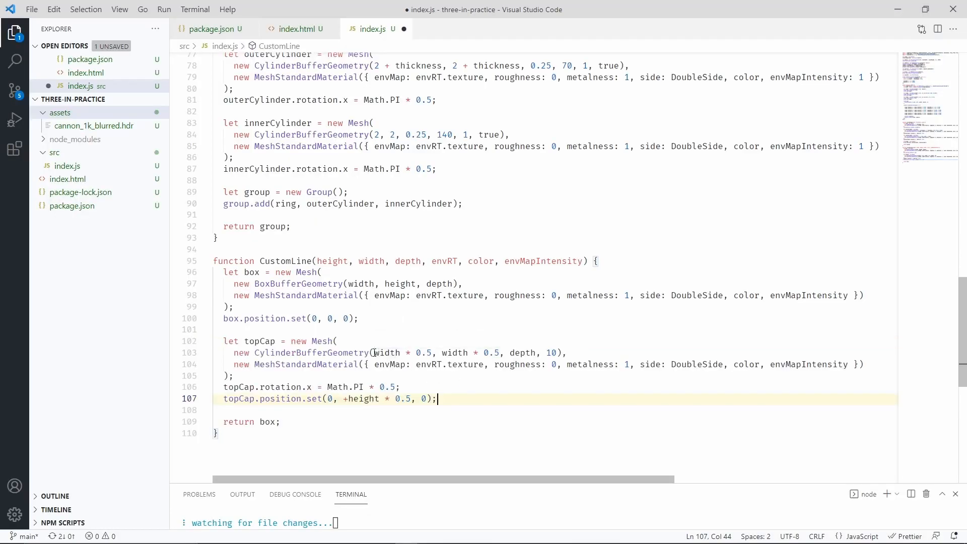
double_click(404, 353)
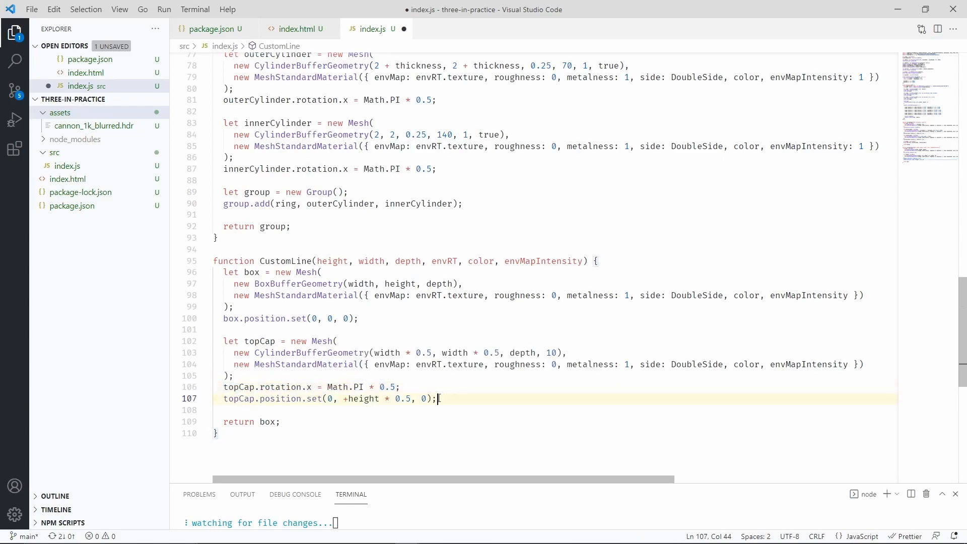
left_click_drag(437, 398, 343, 398)
type("group.add(box, topCap, bottomCap);")
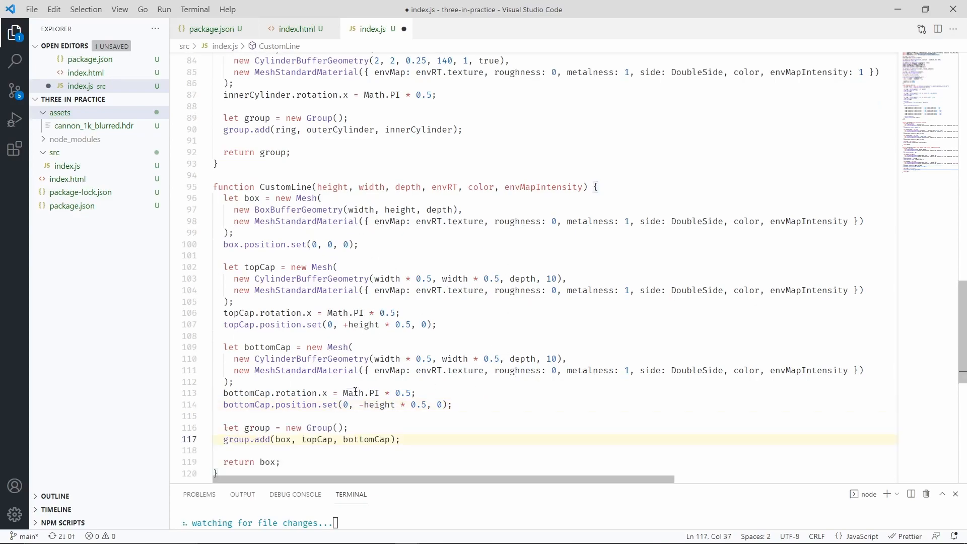
Change CustomLine's 'return box;' to 'return group;' and save index.js
left_click(256, 167)
type("group")
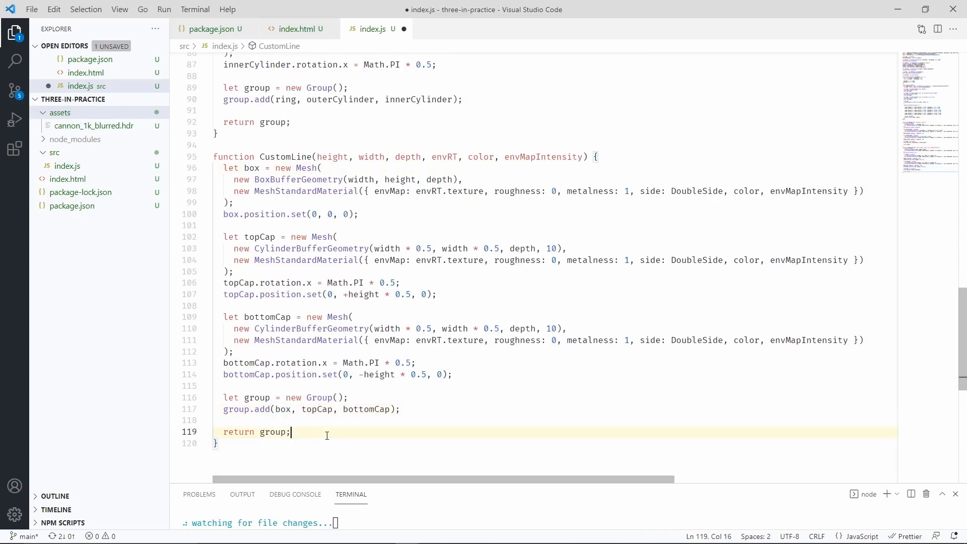
key("ctrl+s")
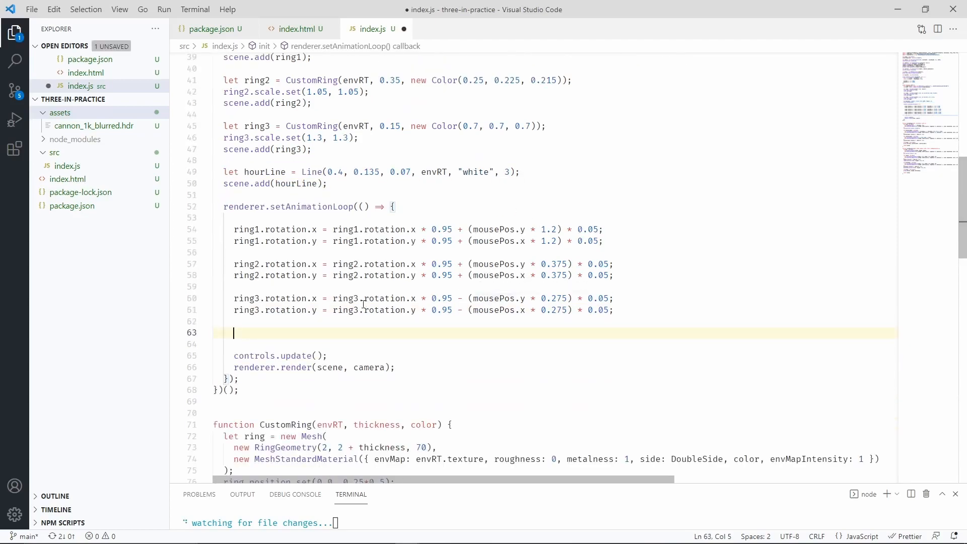
Add 'let date = new Date();' and 'hourAngle = date.getHours() / 12 * Math.PI * 2' to the loop
type("let date = new Date();")
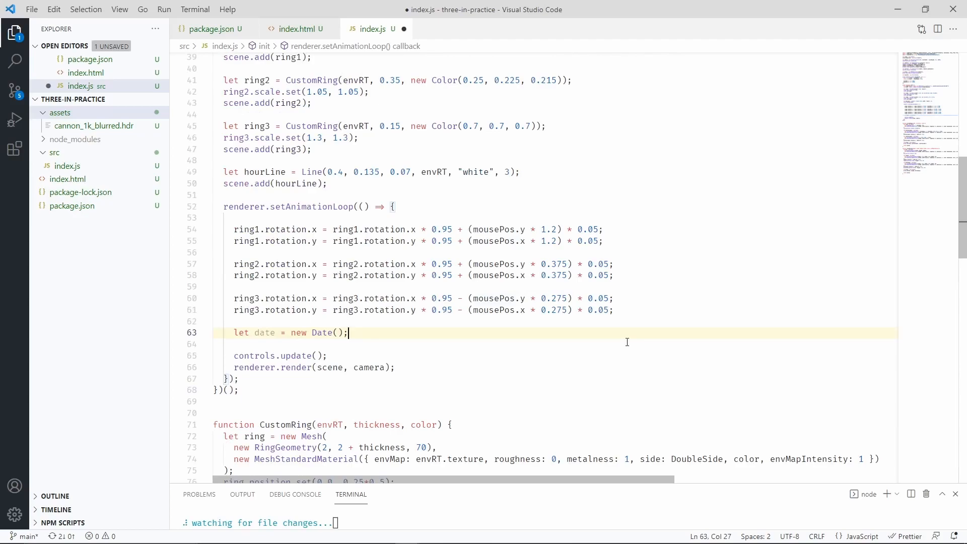
type("let hourAngle = date.getHours() / 12 * Math.PI * 2;")
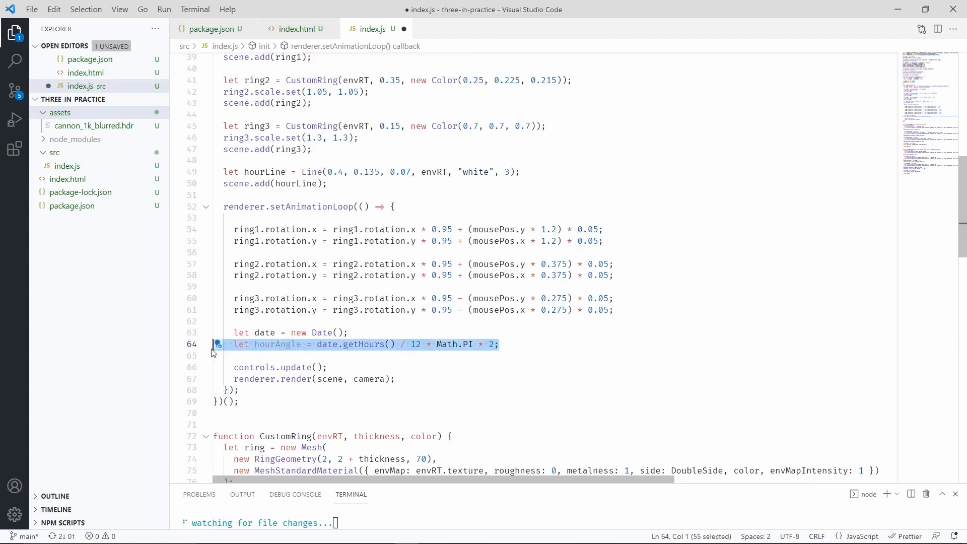
Build hourLine with CustomLine, add 'hourLine.rotation.z = hourAngle;' and save
double_click(277, 345)
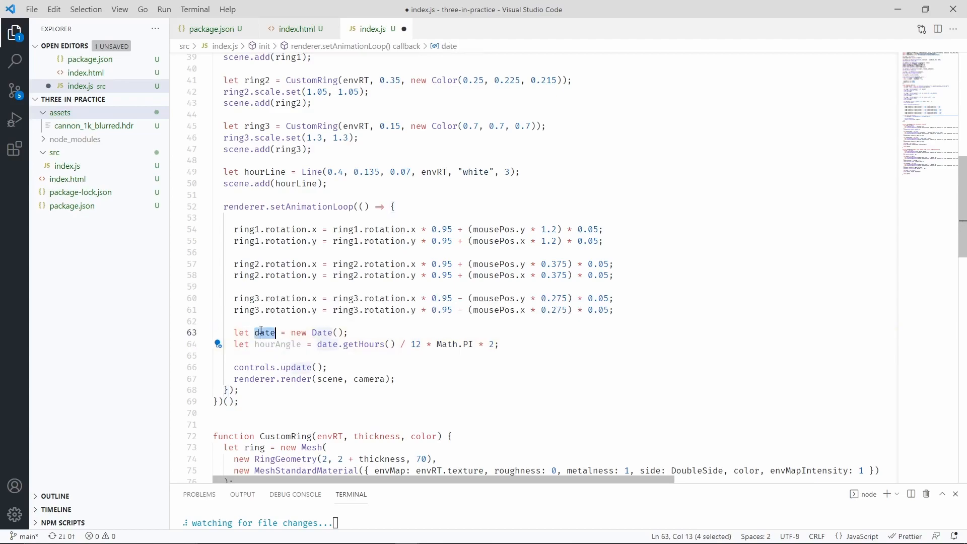
key("ctrl+s")
type("hourLine.rotation.z = hourAngle;")
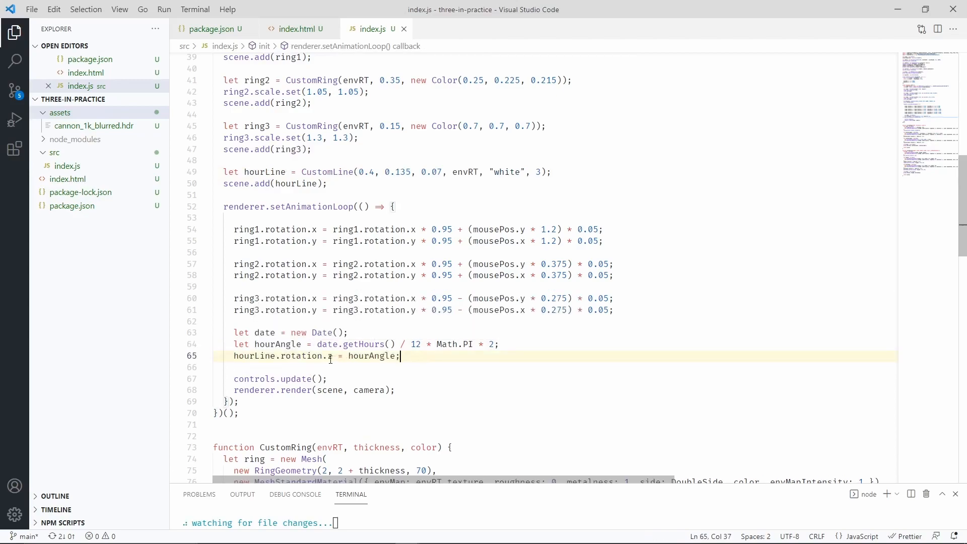
double_click(326, 357)
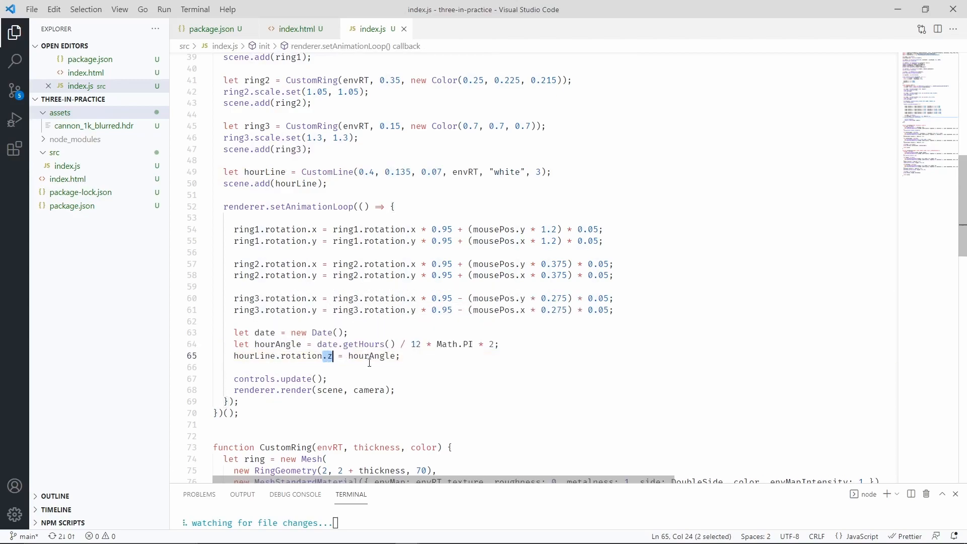
left_click(410, 356)
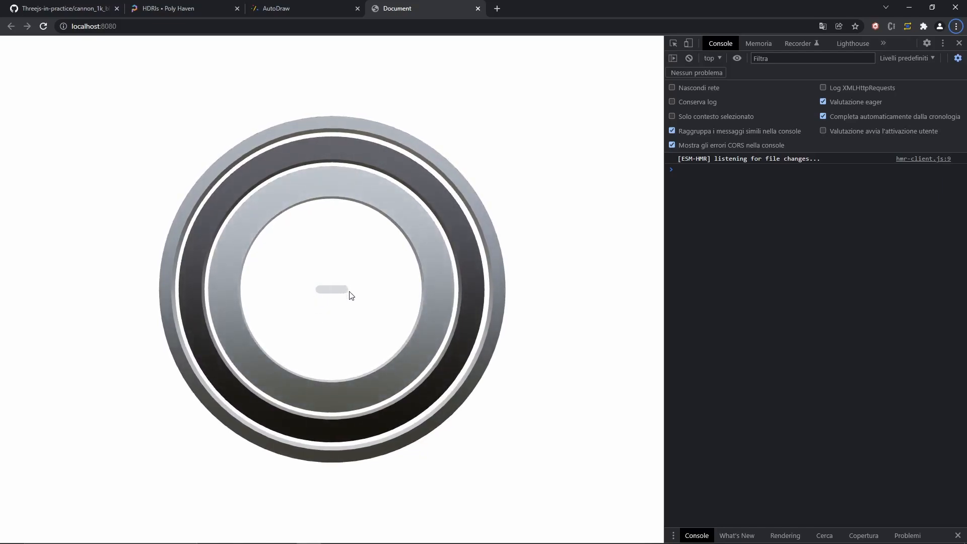
Check the small hour-hand bar at the rings' centre, then switch to the AutoDraw tab
left_click(275, 8)
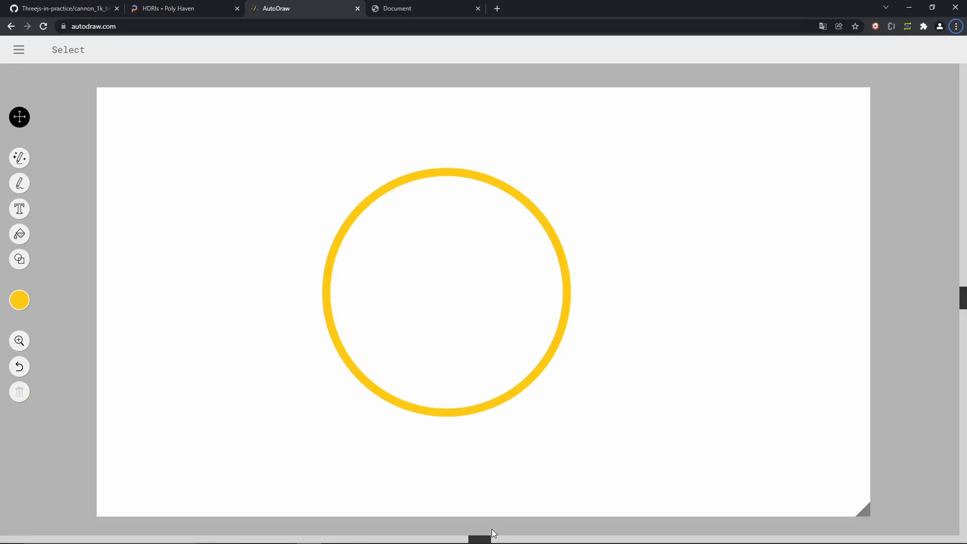
Freehand in black a small circle, long axis line, short mark and curved strokes over the ring
left_click(19, 300)
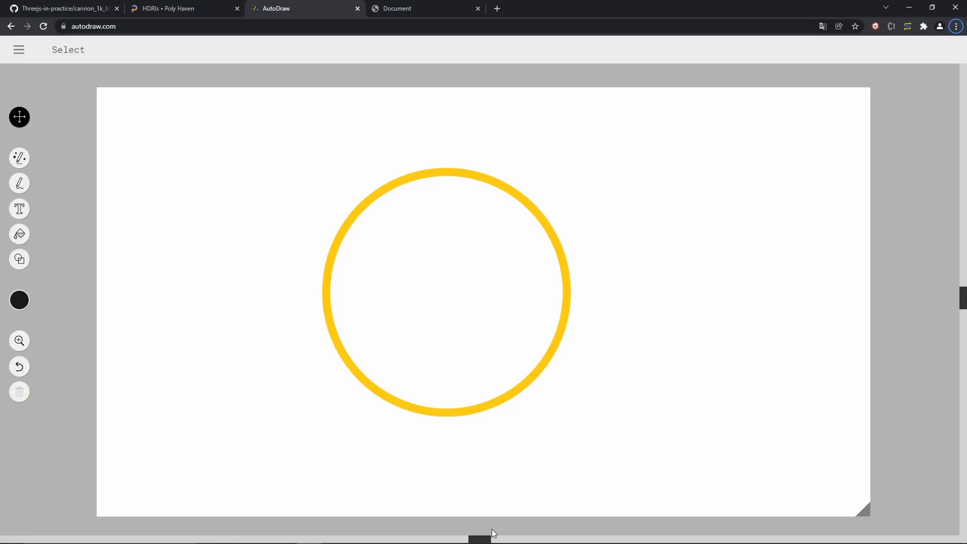
left_click(19, 184)
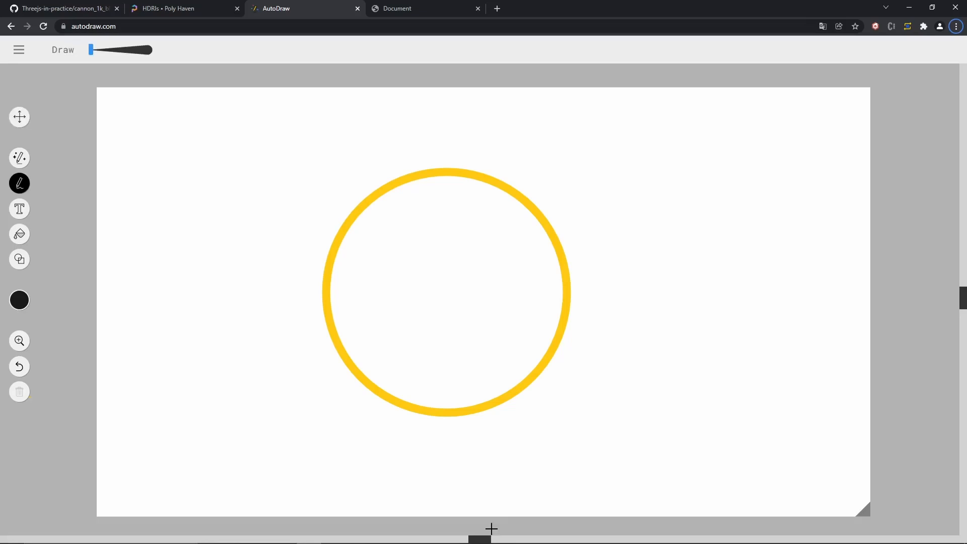
left_click_drag(481, 188, 487, 176)
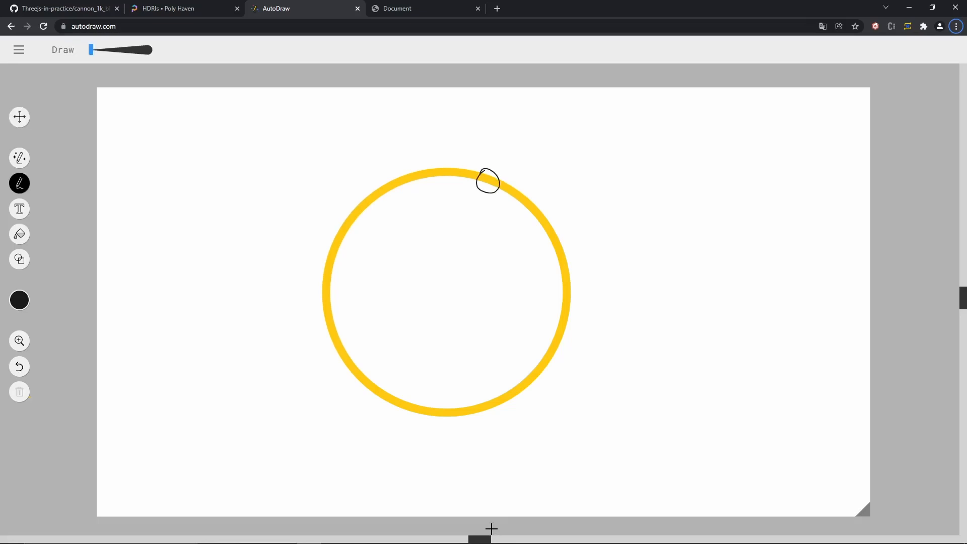
left_click_drag(439, 135, 443, 470)
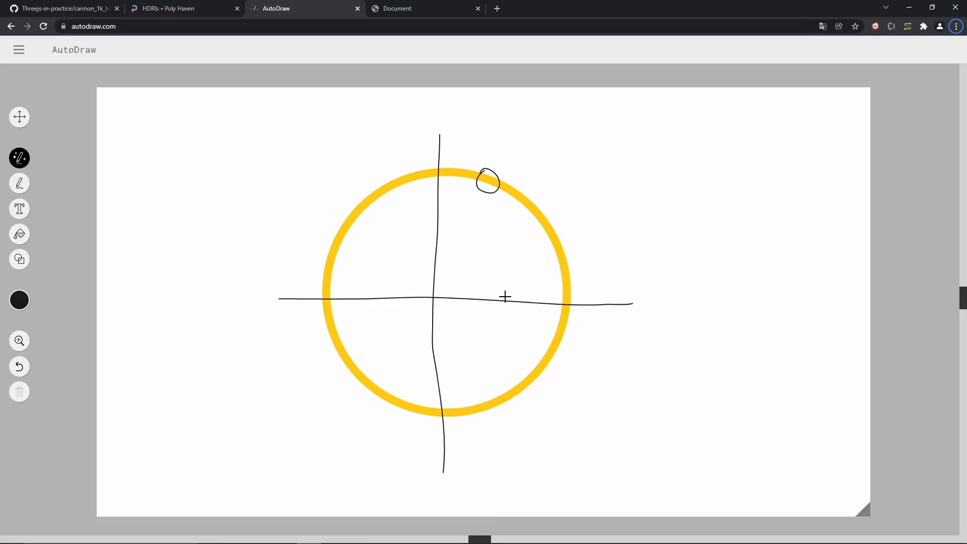
left_click_drag(490, 303, 491, 324)
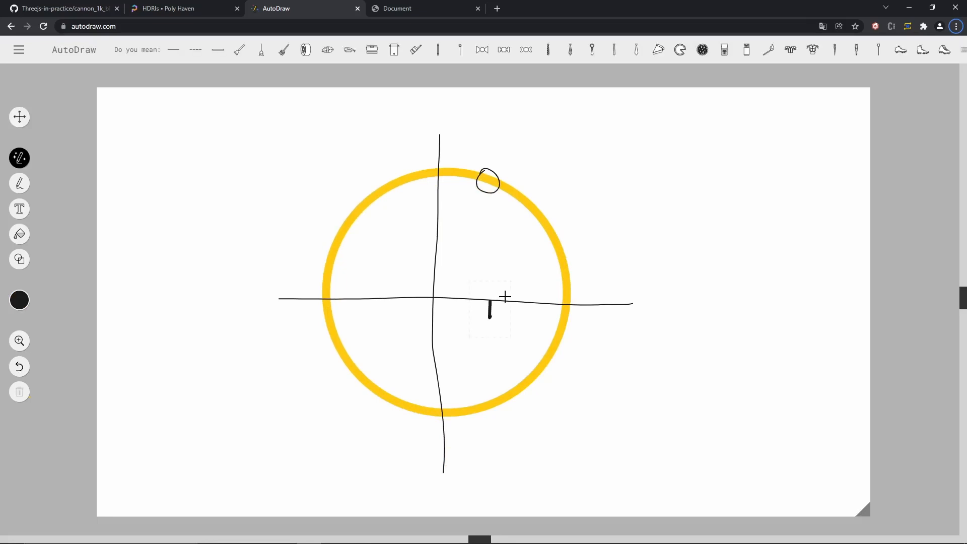
left_click_drag(549, 160, 586, 188)
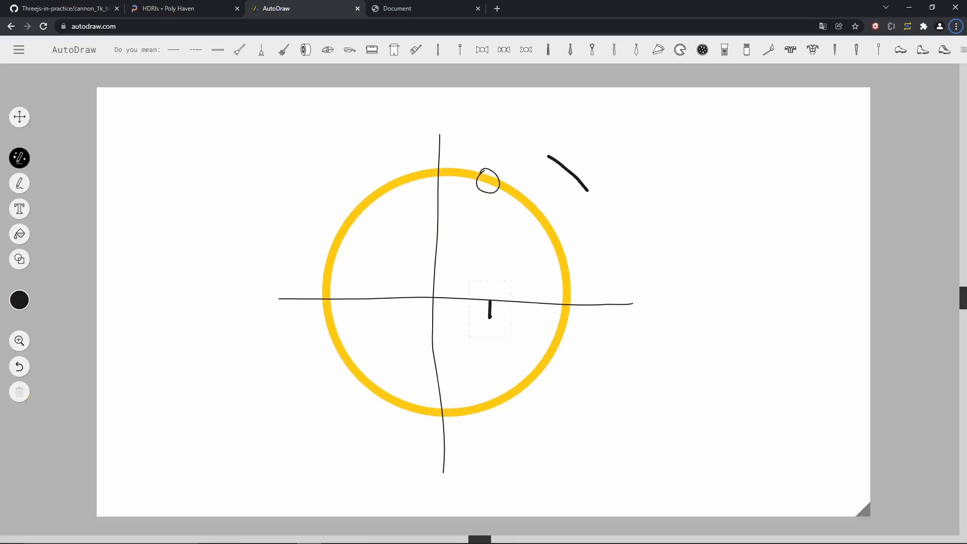
left_click_drag(552, 154, 621, 286)
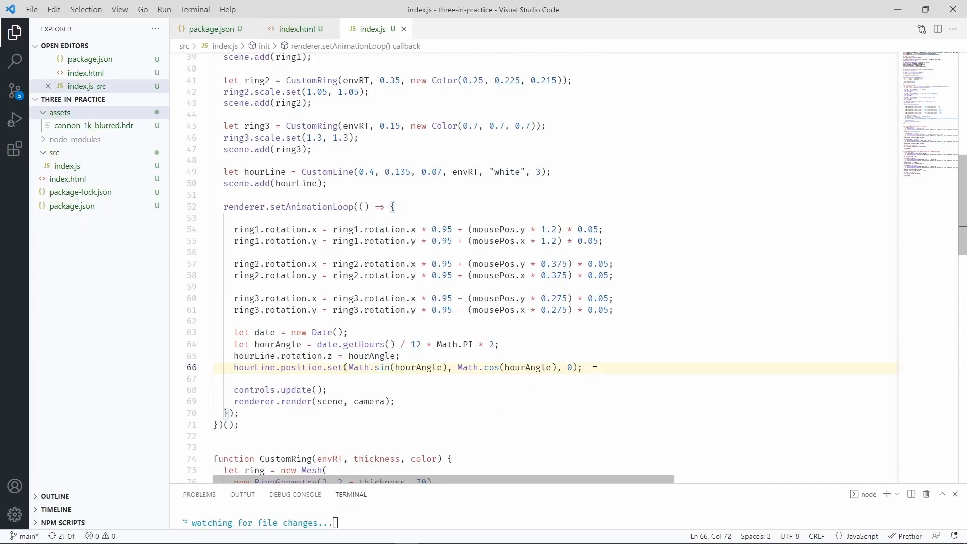
Set hourLine rotation and position from hourAngle, then add a new line after scene.add(hourLine)
left_click(234, 367)
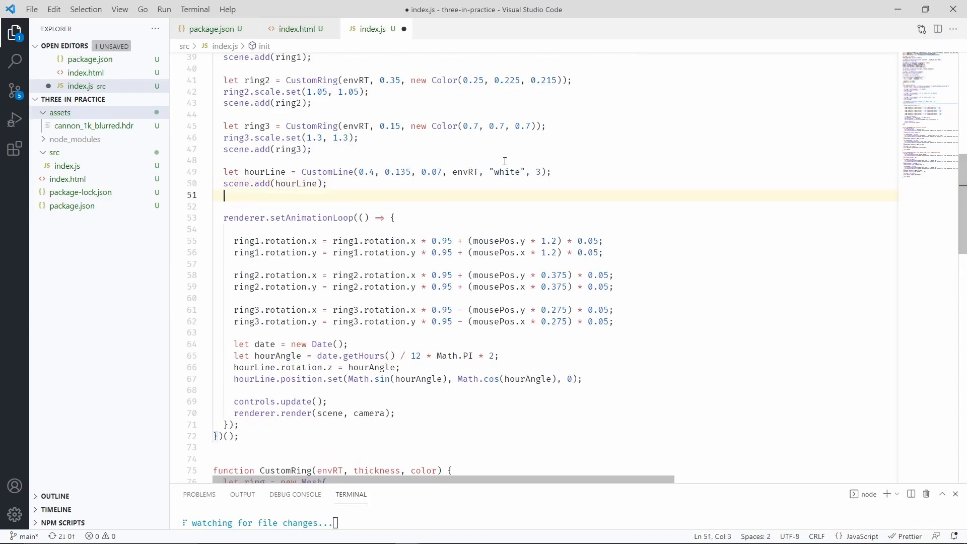
Add minutesLine and secondsLine with their angles, then negate each hand's rotation angle
type("let minutesLine = CustomLine(0.8, 0.135, 0.07, envRT, new Color(0.5, 0.5, 0.5), 1);")
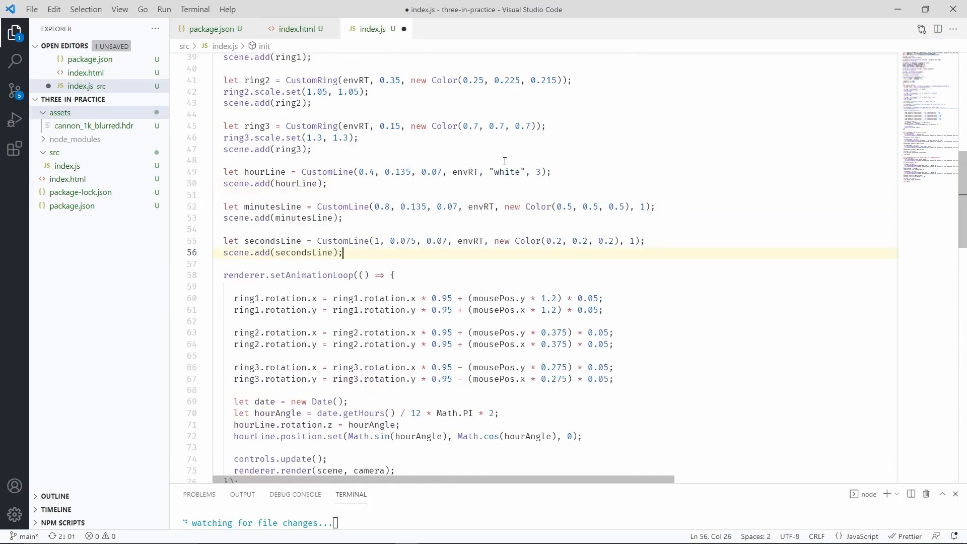
key("ctrl+s")
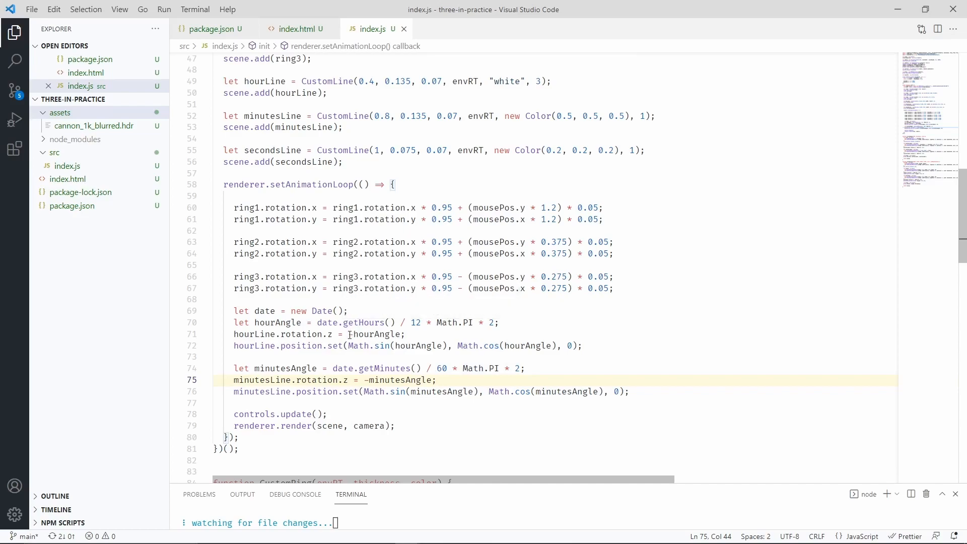
left_click(351, 334)
type("-")
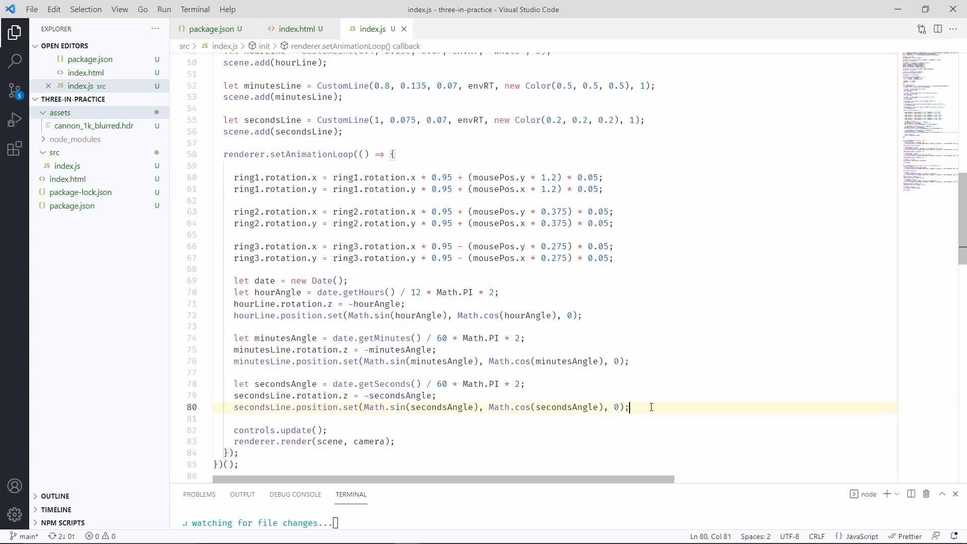
left_click_drag(630, 408, 381, 395)
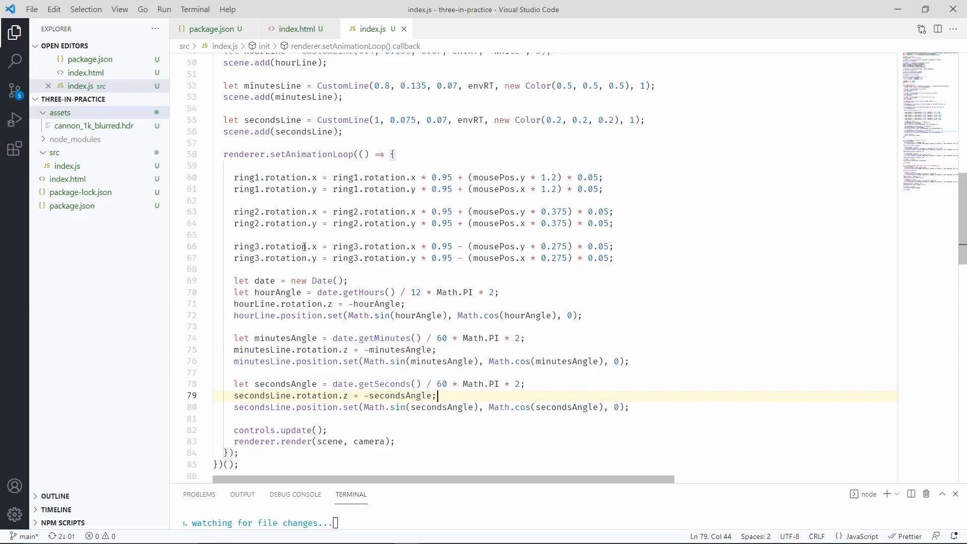
mouse_move(266, 247)
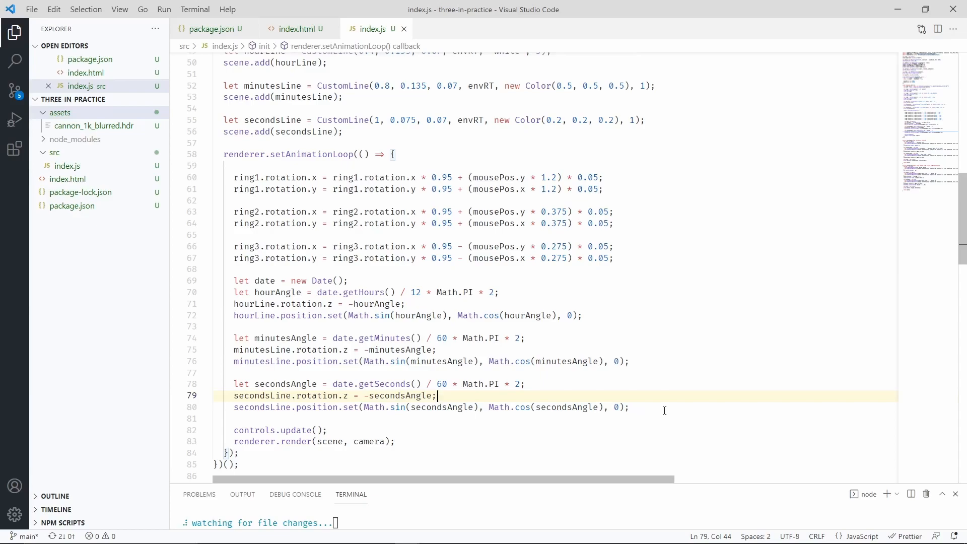
scroll("down", 3)
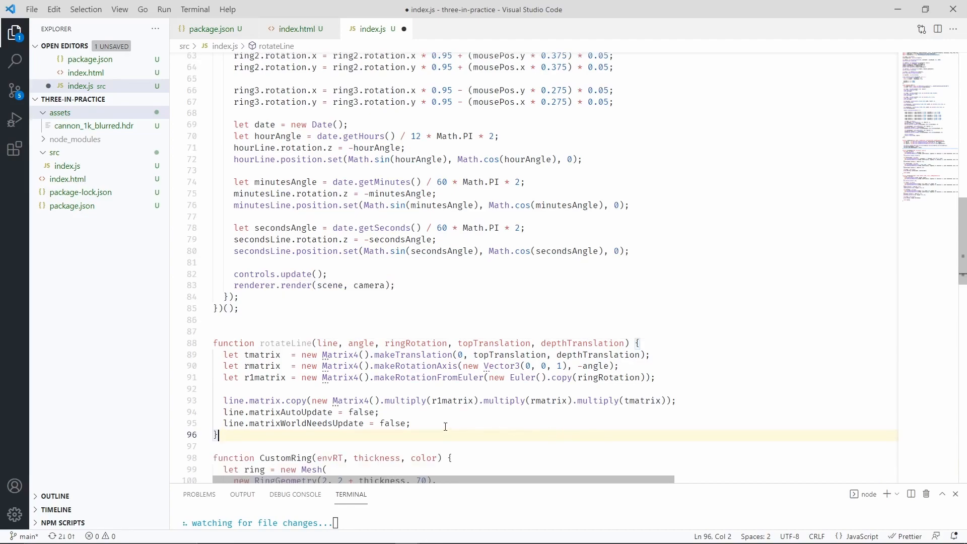
Write rotateLine, multiplying translation, axis-rotation and Euler Matrix4s into line.matrix with matrixAutoUpdate off
left_click_drag(223, 355, 587, 354)
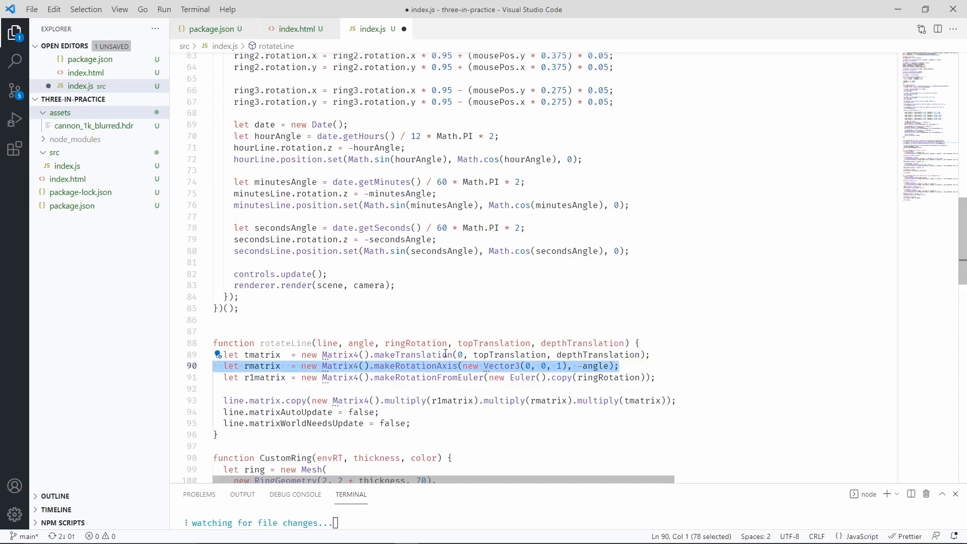
double_click(596, 365)
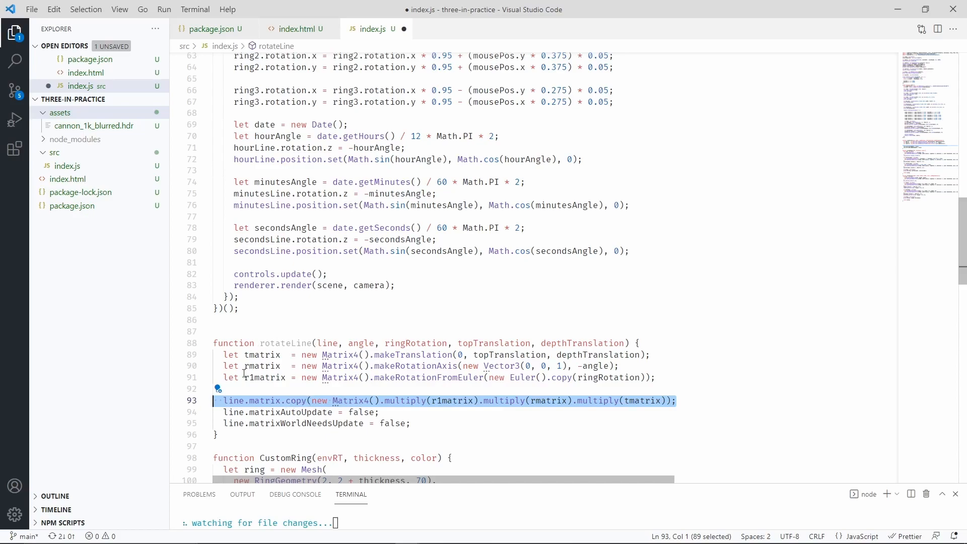
mouse_move(252, 393)
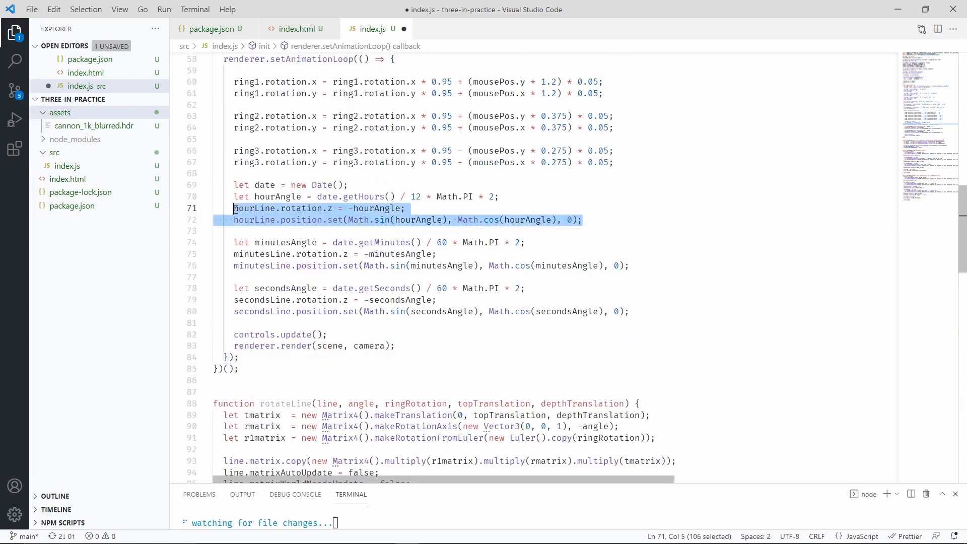
Place the hour hand with rotateLine(hourLine, hourAngle, ring1.rotation, 1.0, 0) and review its depth value
type("rotateLine(hourLine, hourAngle, ring1.rotation, 1.0, 0);")
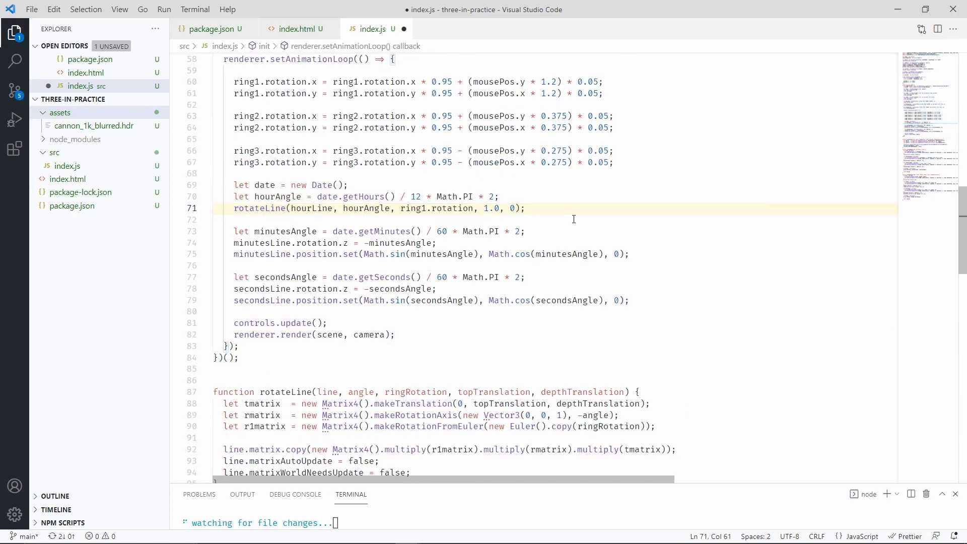
double_click(491, 208)
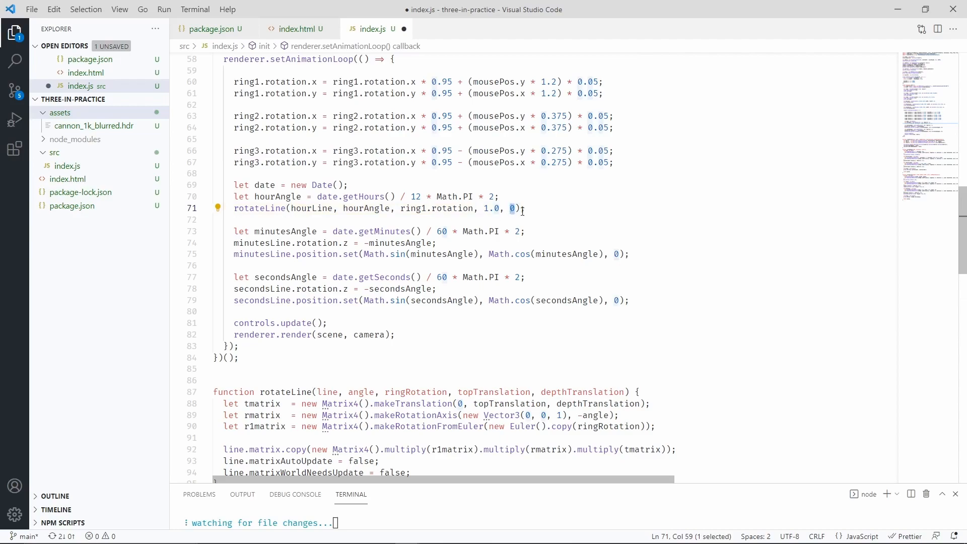
left_click(514, 208)
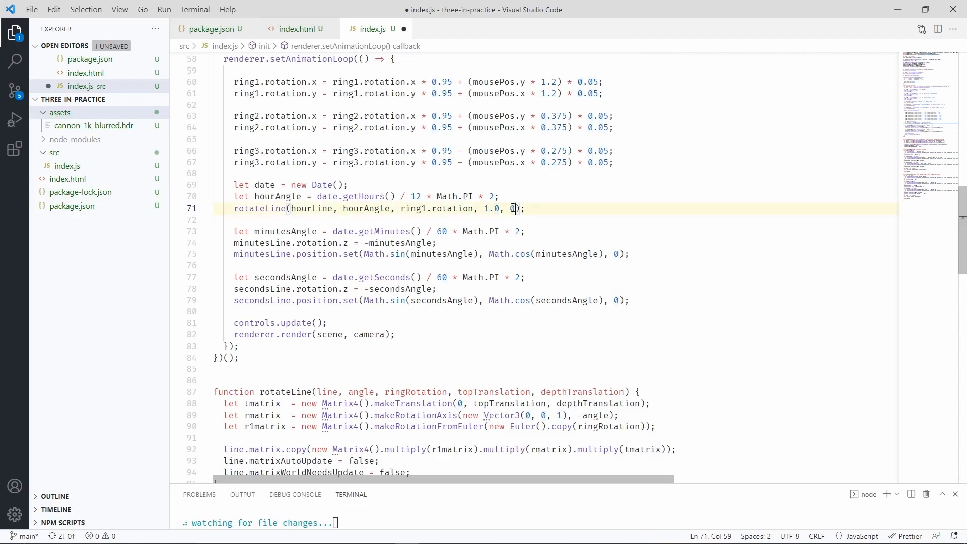
left_click(630, 254)
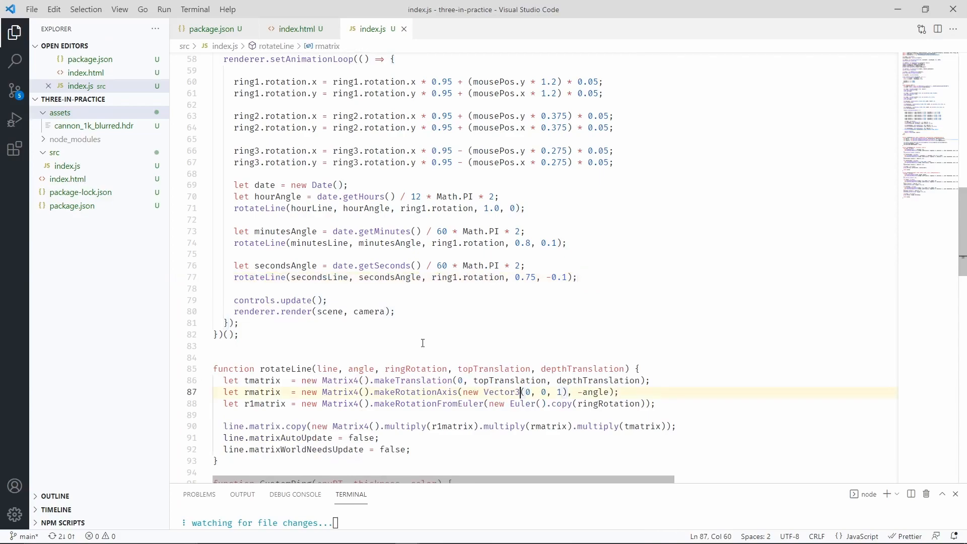
double_click(339, 380)
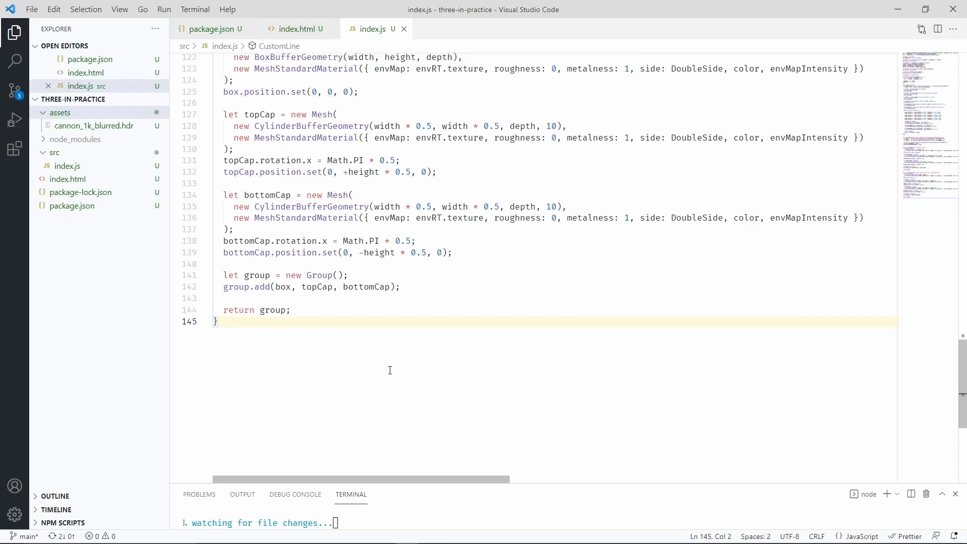
mouse_move(325, 374)
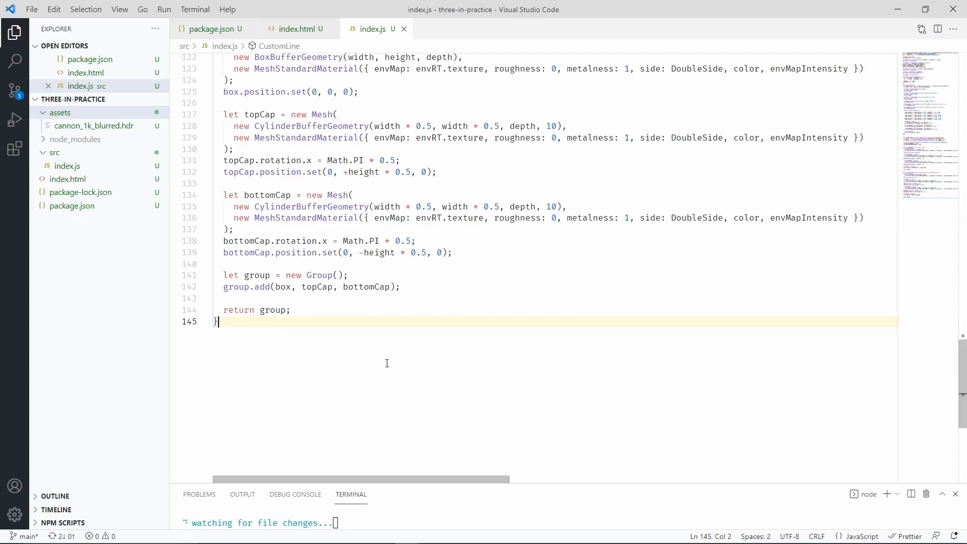
Write the clockLines function looping 12 times and rotateLine each marker in the animation loop
key("Enter")
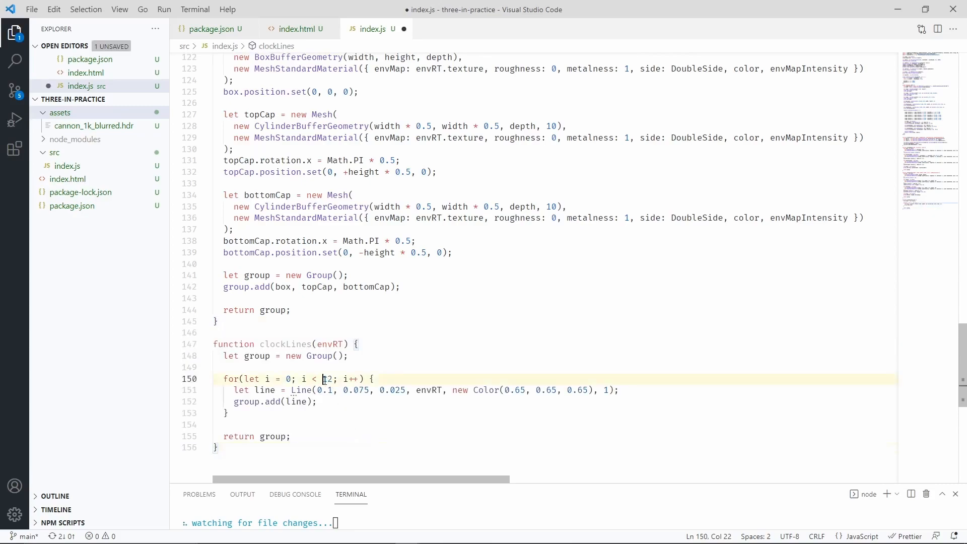
double_click(327, 379)
type("scene.add(cLines);")
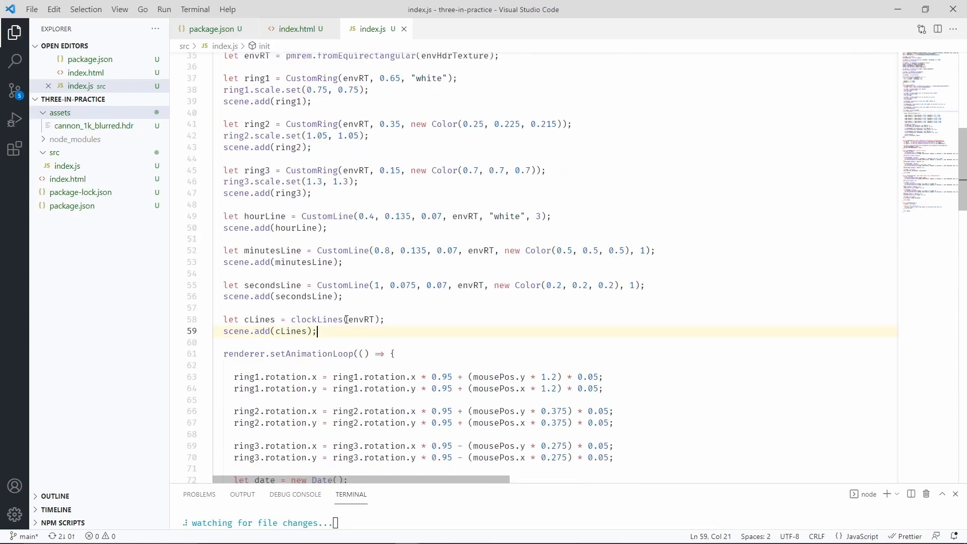
scroll("down", 3)
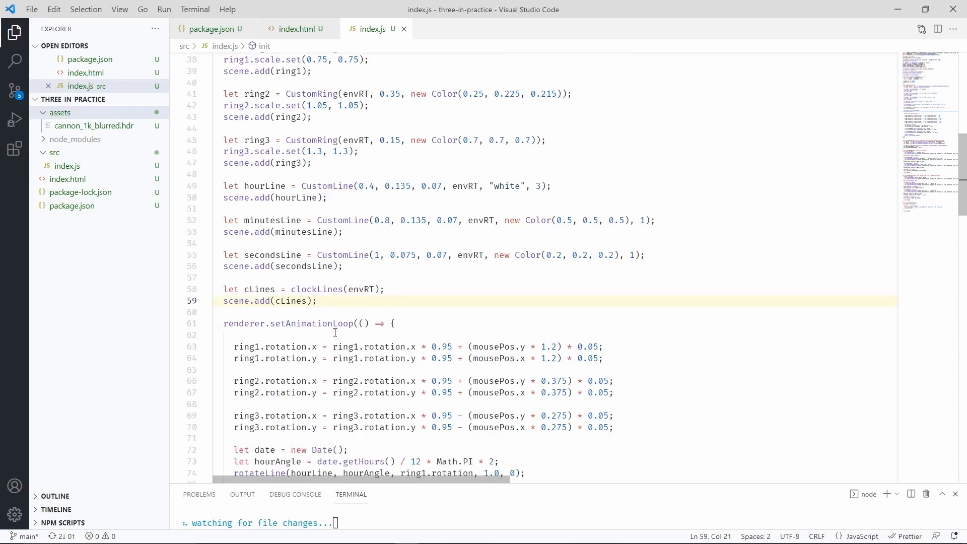
double_click(273, 255)
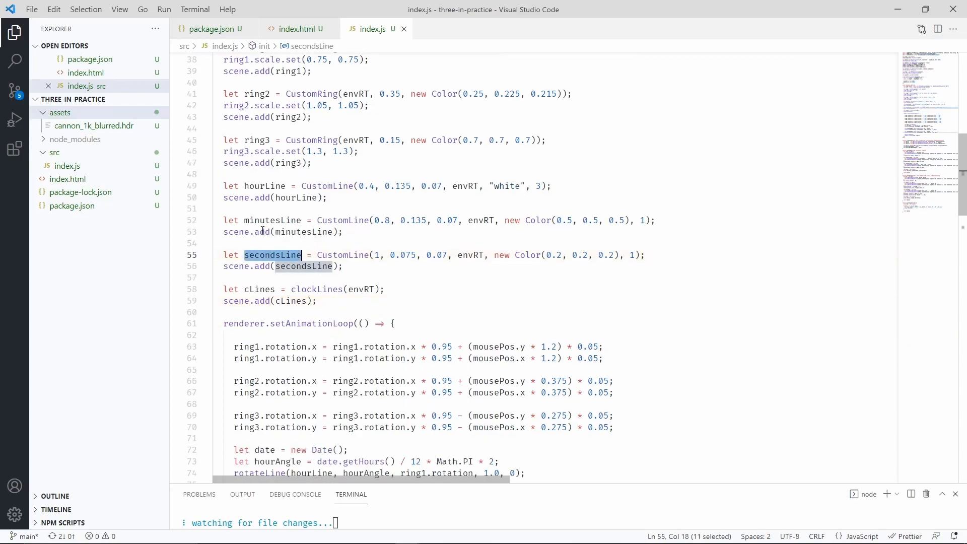
double_click(264, 185)
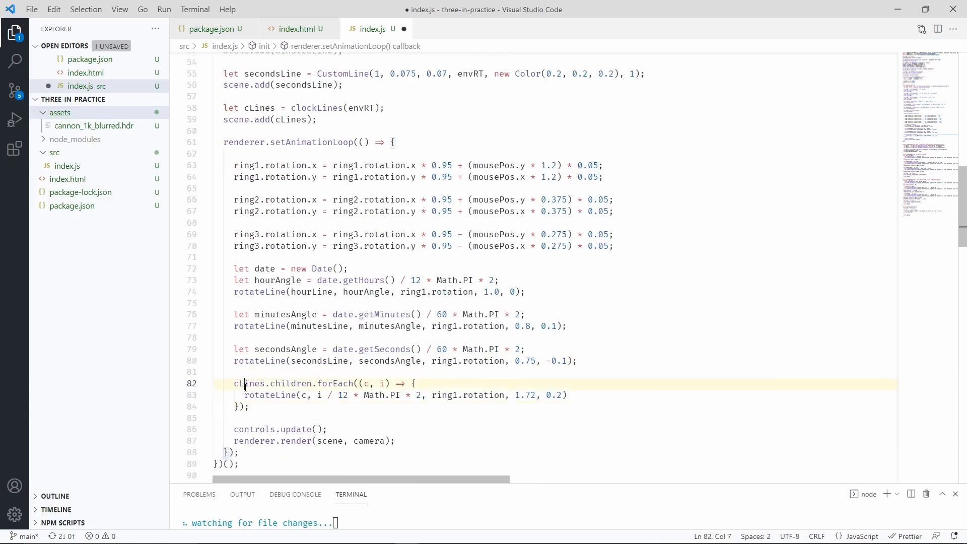
Build the clockLines markers with CustomLine at offset 1.72 and save index.js
double_click(249, 383)
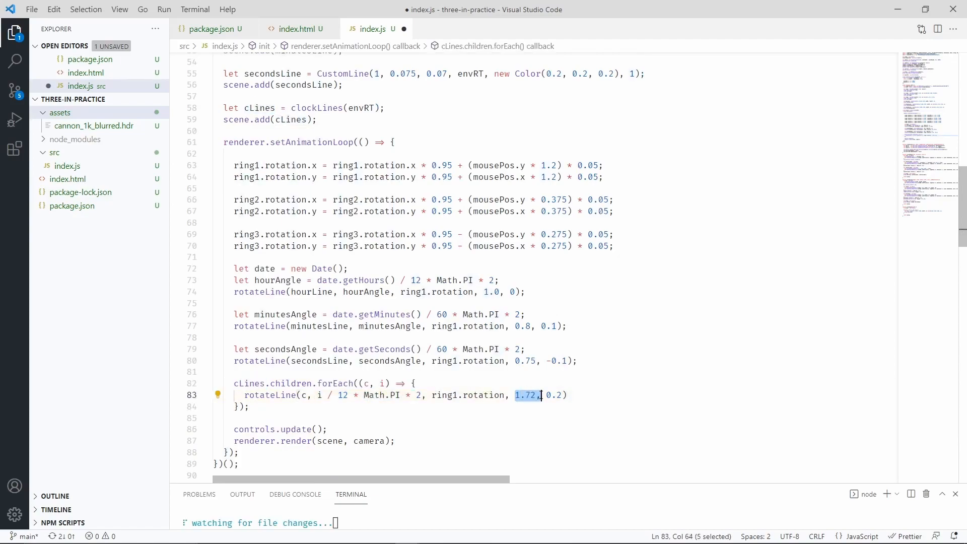
key("ctrl+s")
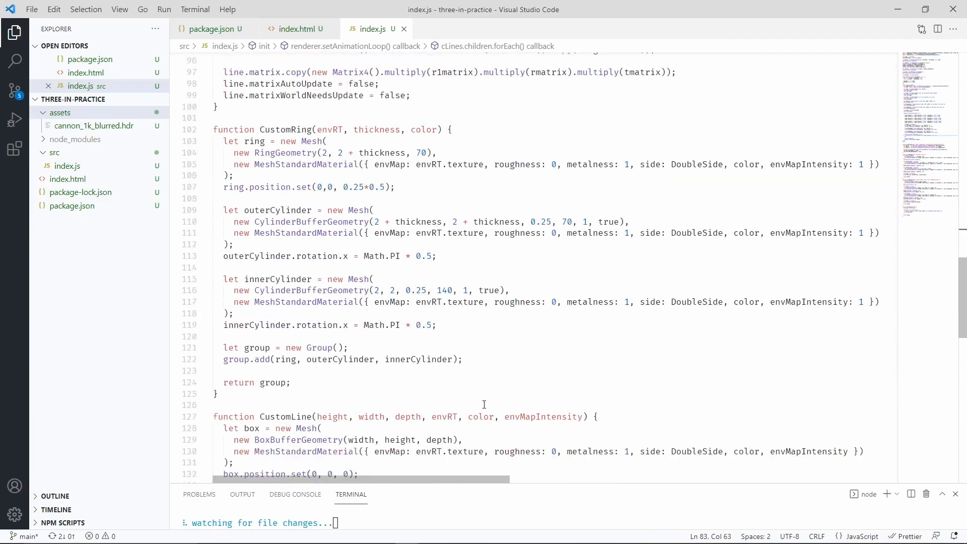
scroll("down", 3)
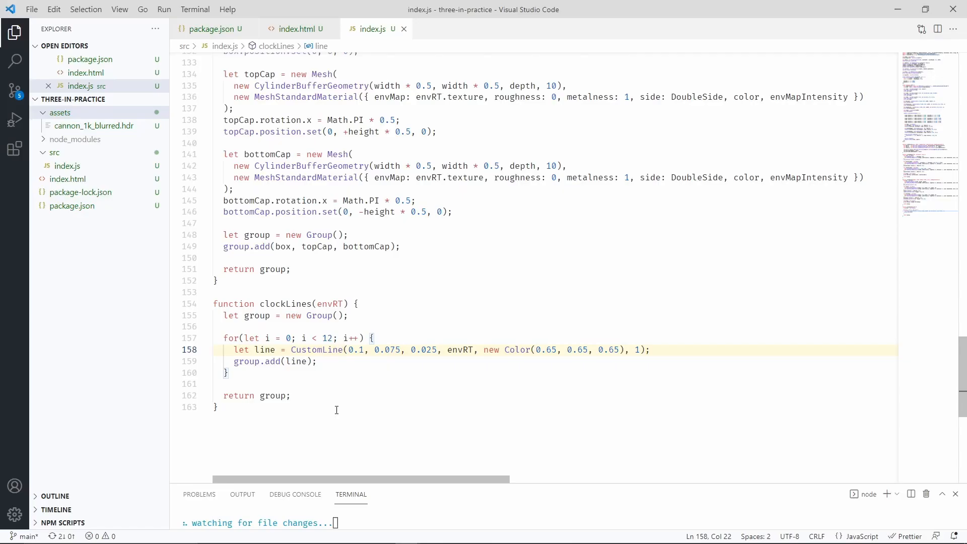
left_click(217, 406)
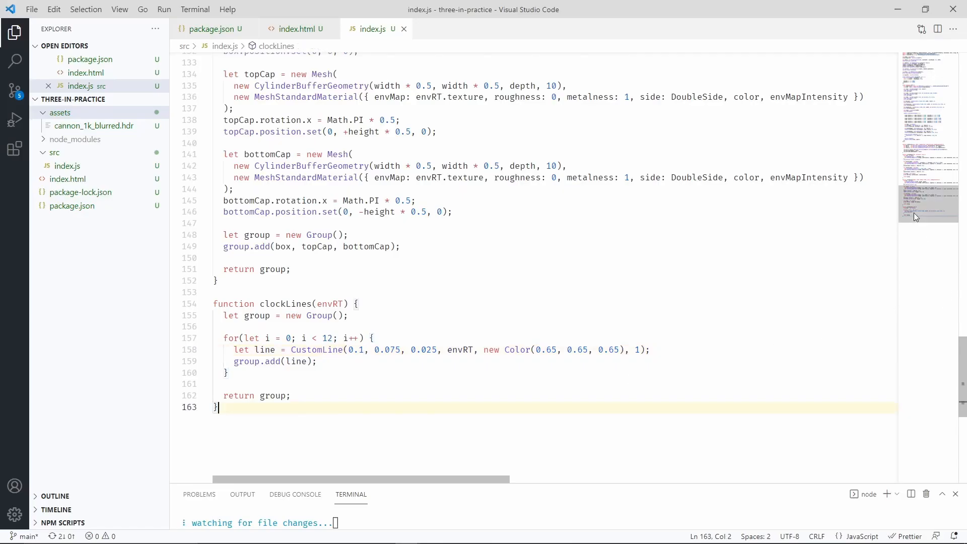